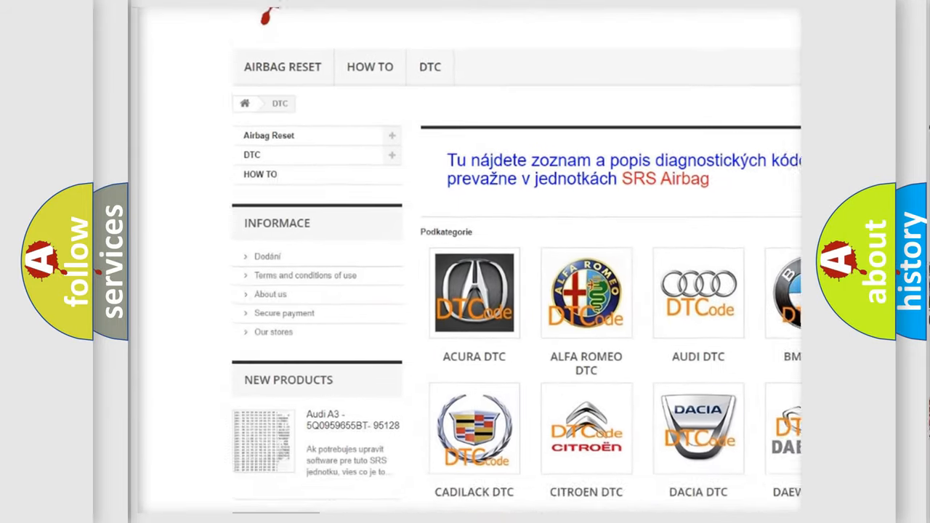
{"action": "scroll", "scroll_direction": "down", "scroll_amount": 3}
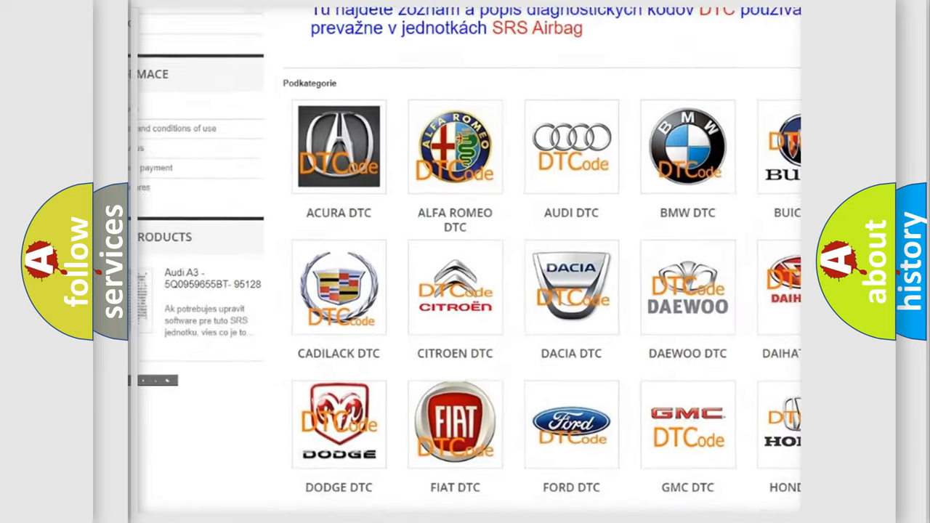
{"action": "scroll", "scroll_direction": "down", "scroll_amount": 3}
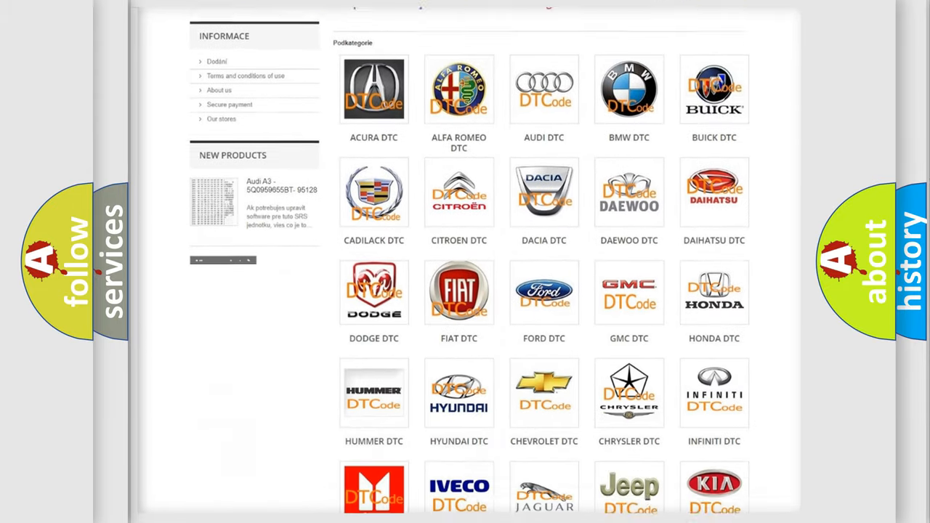
{"action": "scroll", "scroll_direction": "down", "scroll_amount": 3}
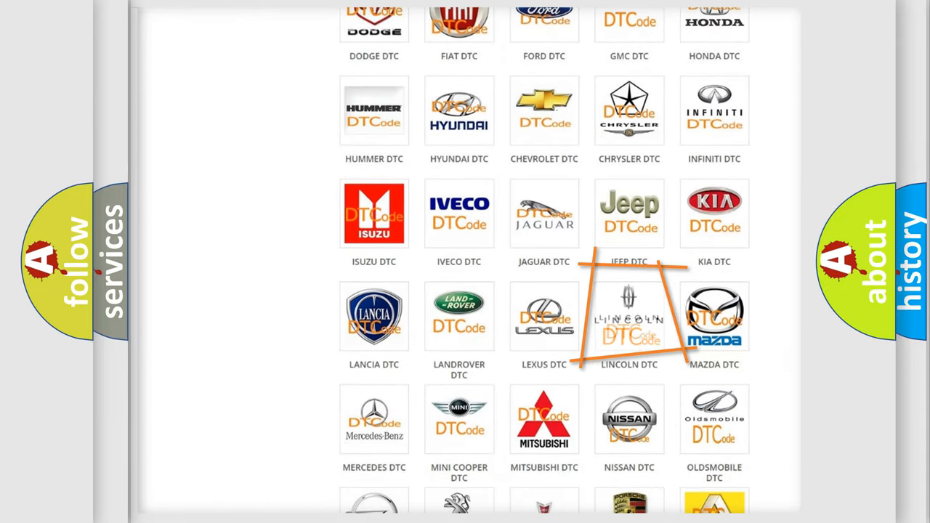